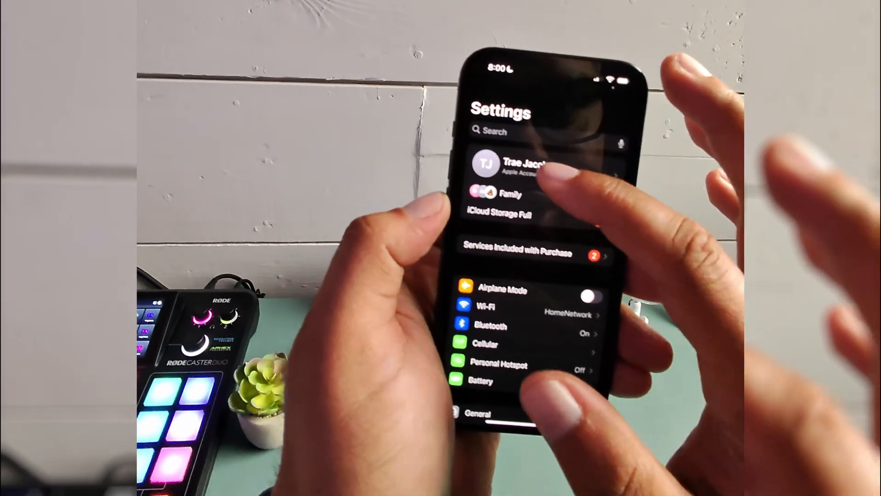
Go to the Apple Account page from the name banner in Settings
left_click(510, 164)
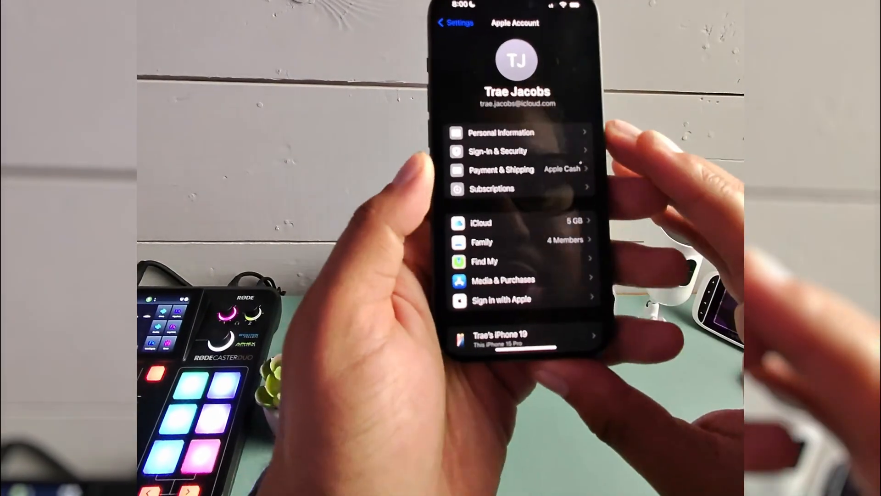
Go to Subscriptions and view the Apple TV+ available plans, monthly currently active
left_click(491, 188)
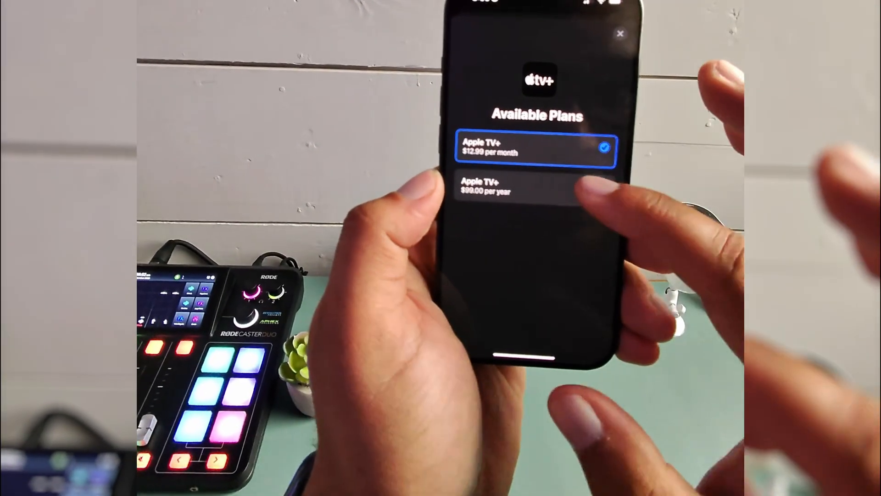
Select the $99.00 per year plan, confirm the subscription, and return to Apple TV+ details
left_click(535, 186)
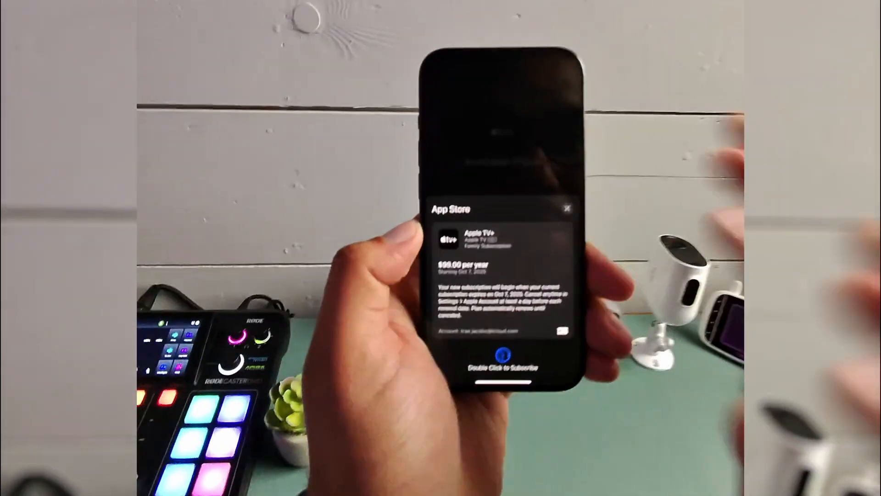
double_click(502, 355)
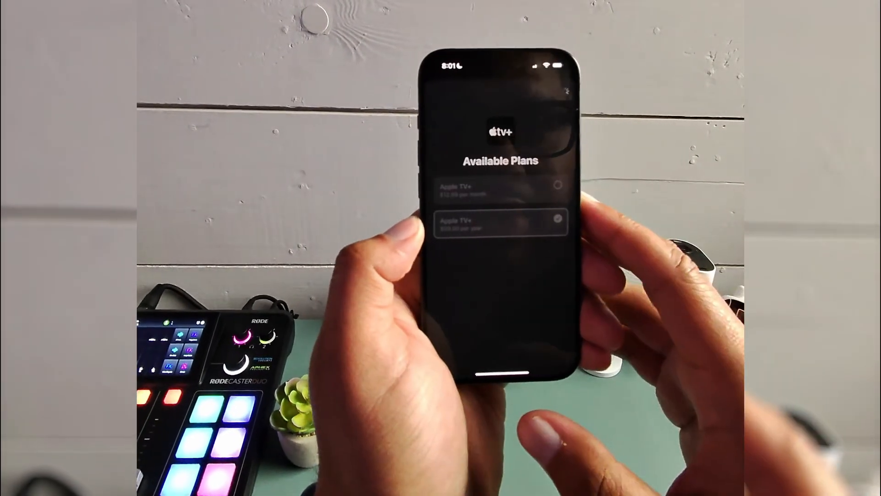
left_click(499, 223)
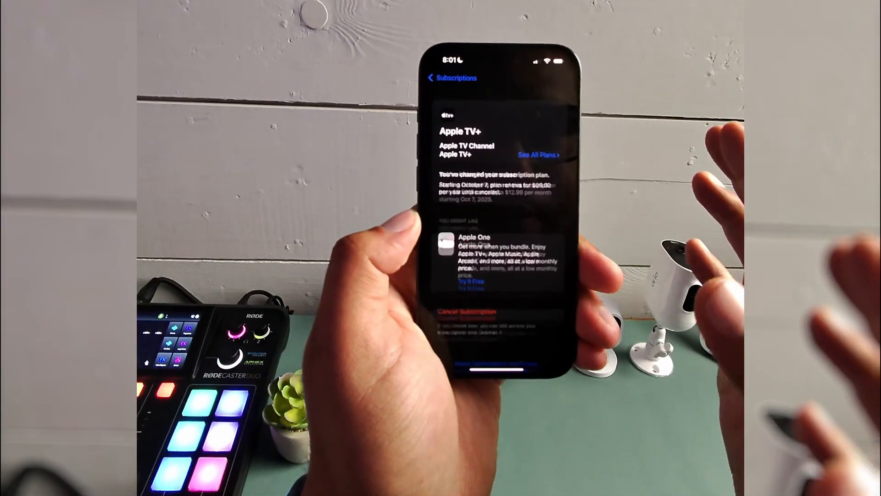